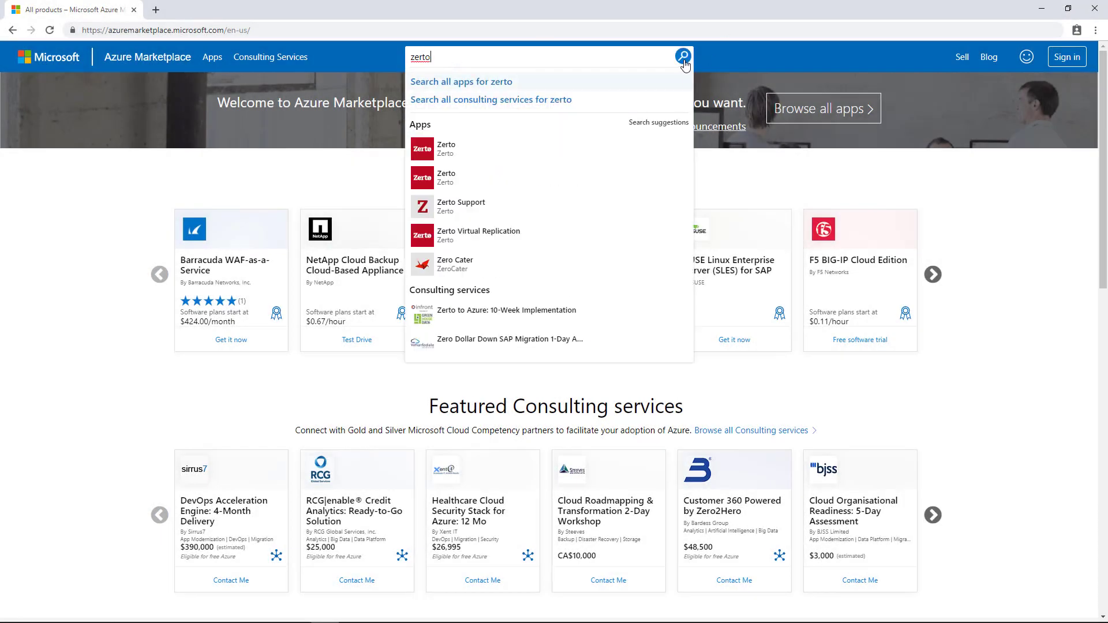
Run the Azure Marketplace search for 'zerto'
click(681, 56)
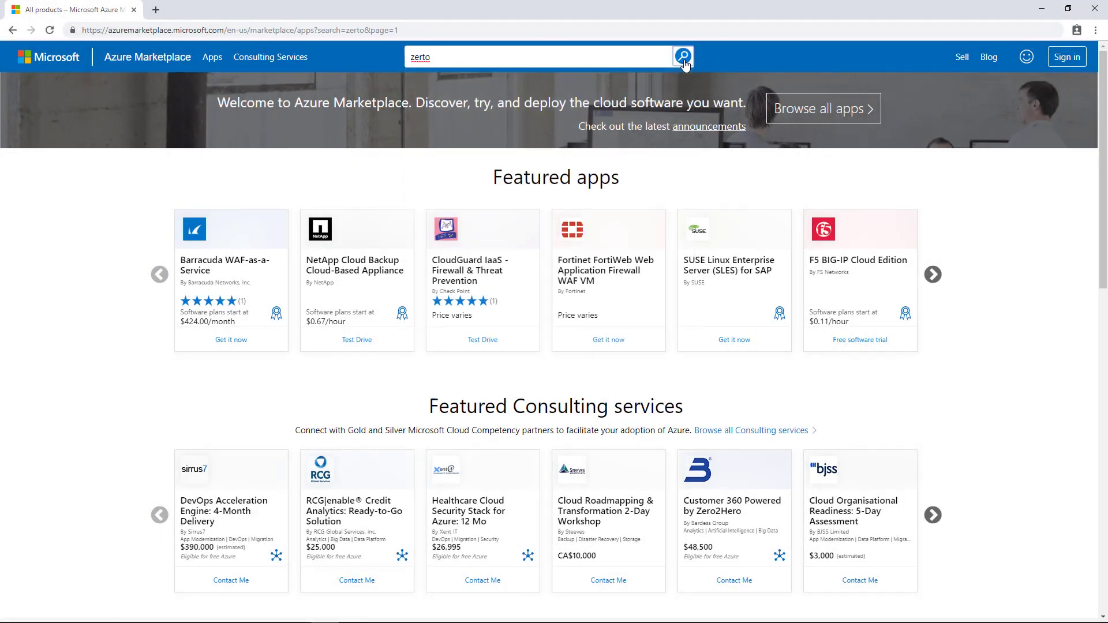
click(683, 55)
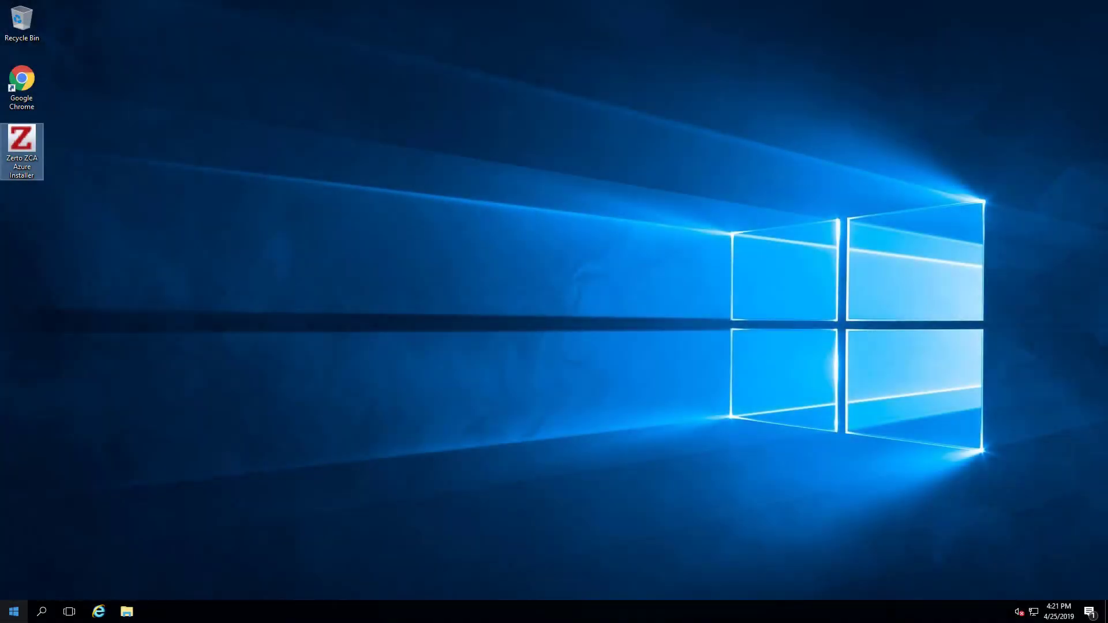
Launch the Zerto ZCA Azure Installer from its desktop icon
click(21, 136)
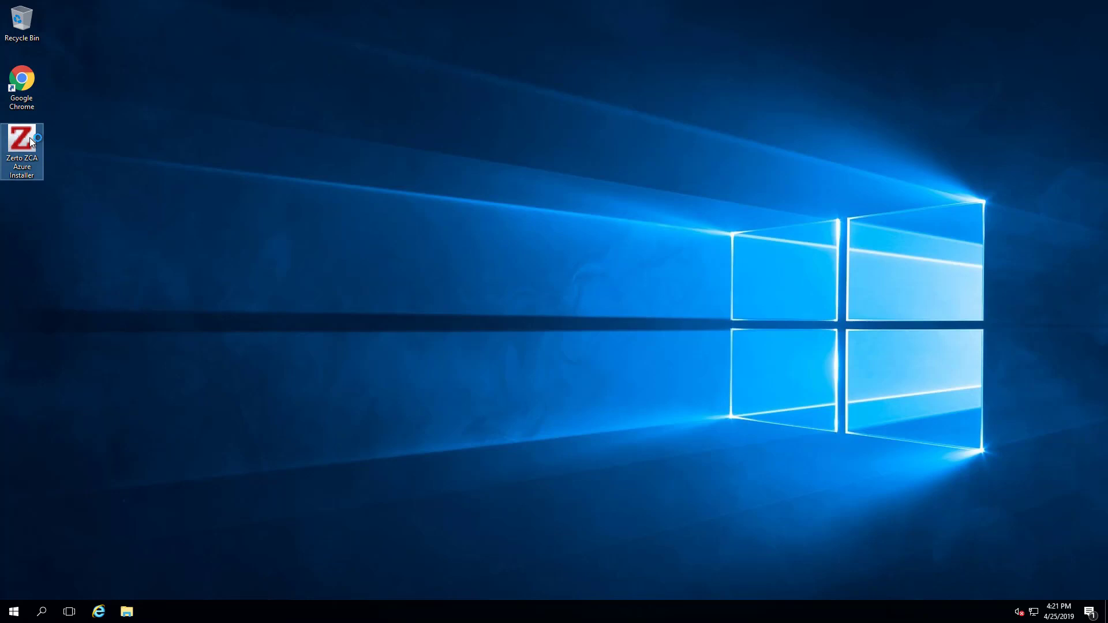
double_click(22, 137)
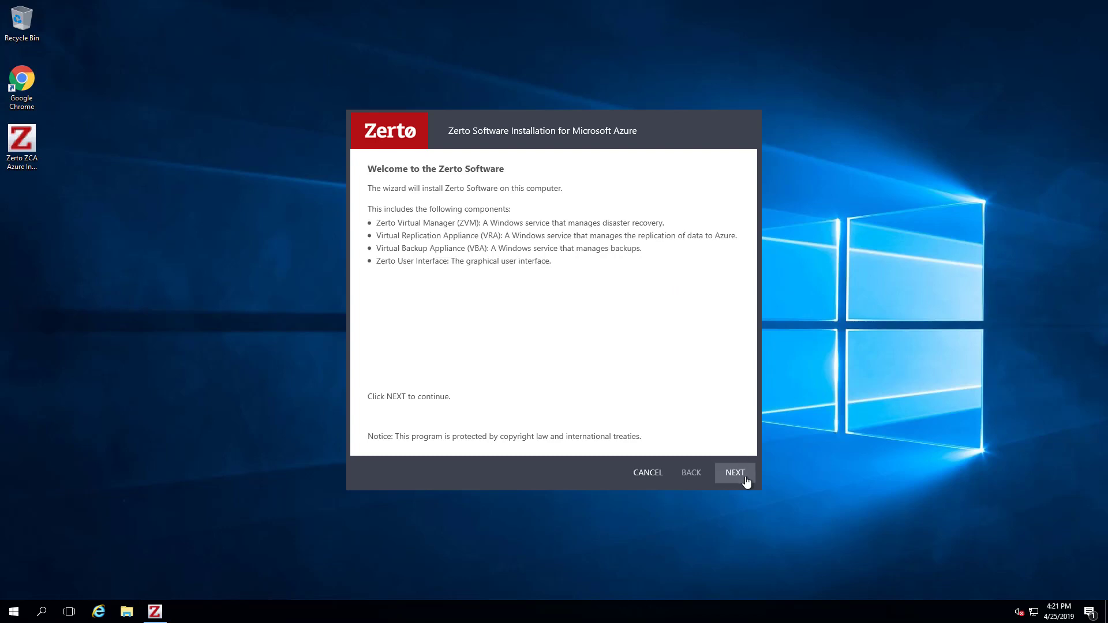
Accept the license, keep the default destination and Express Installation, reaching Azure Authentication
click(734, 473)
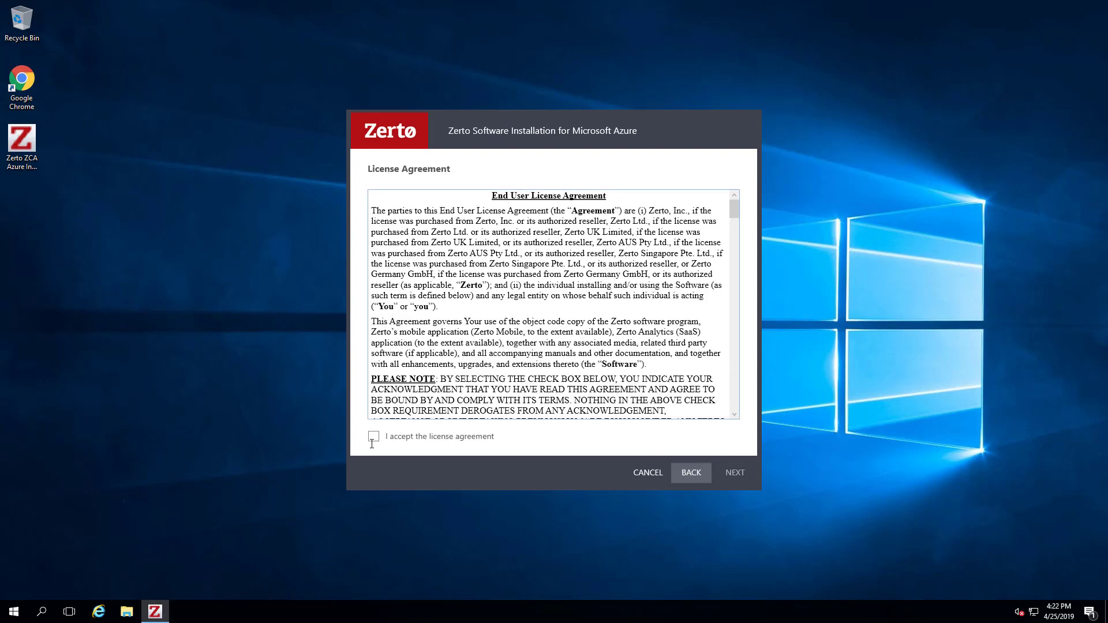
click(374, 436)
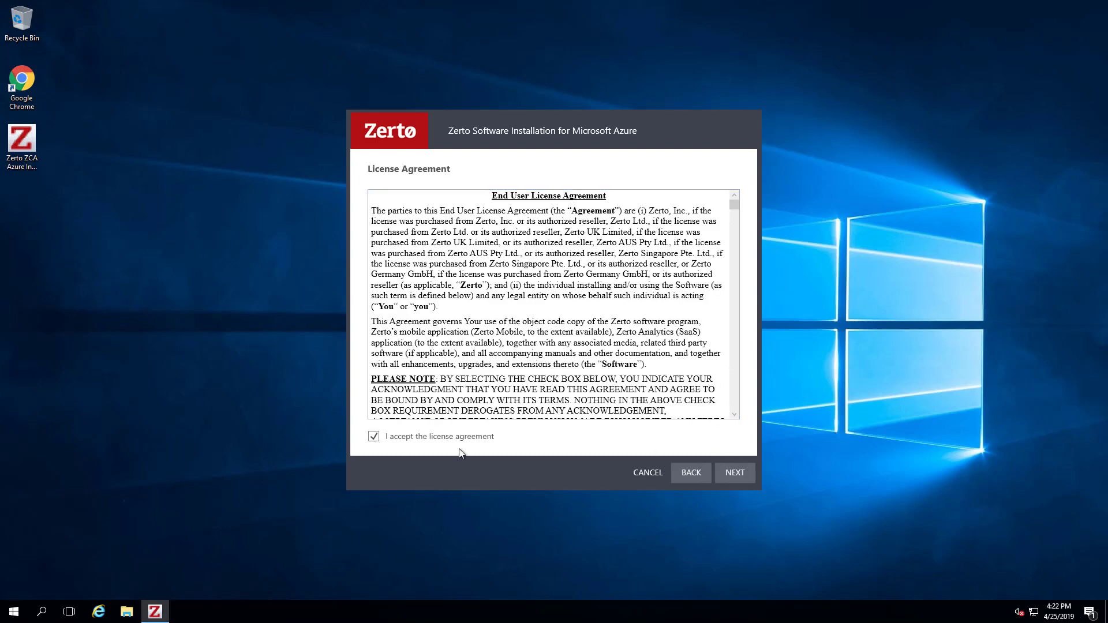
mouse_move(734, 482)
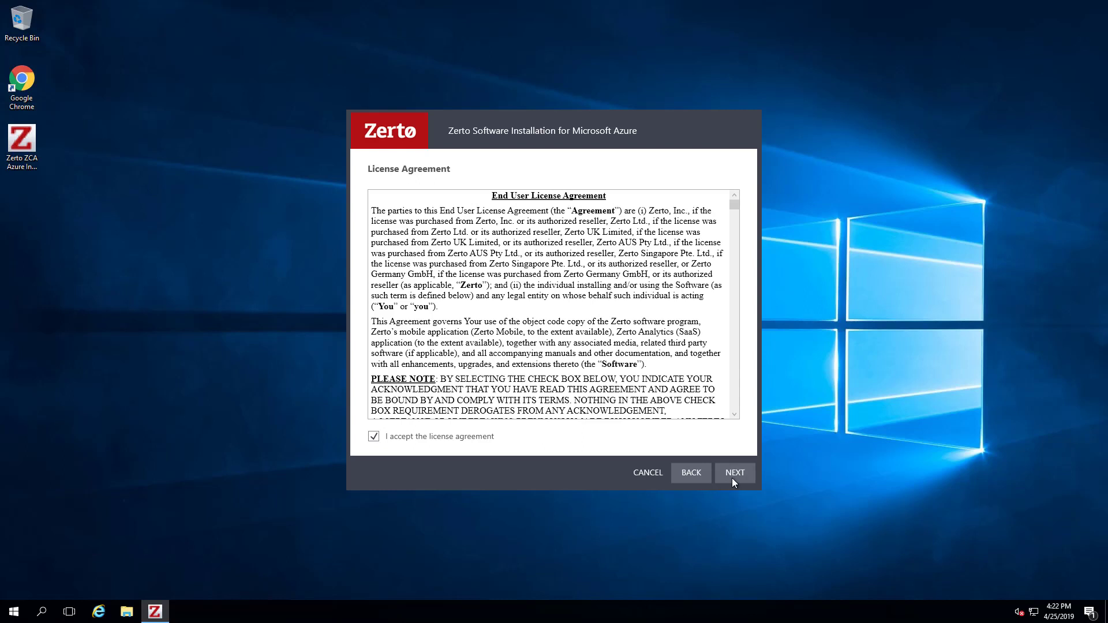
click(734, 473)
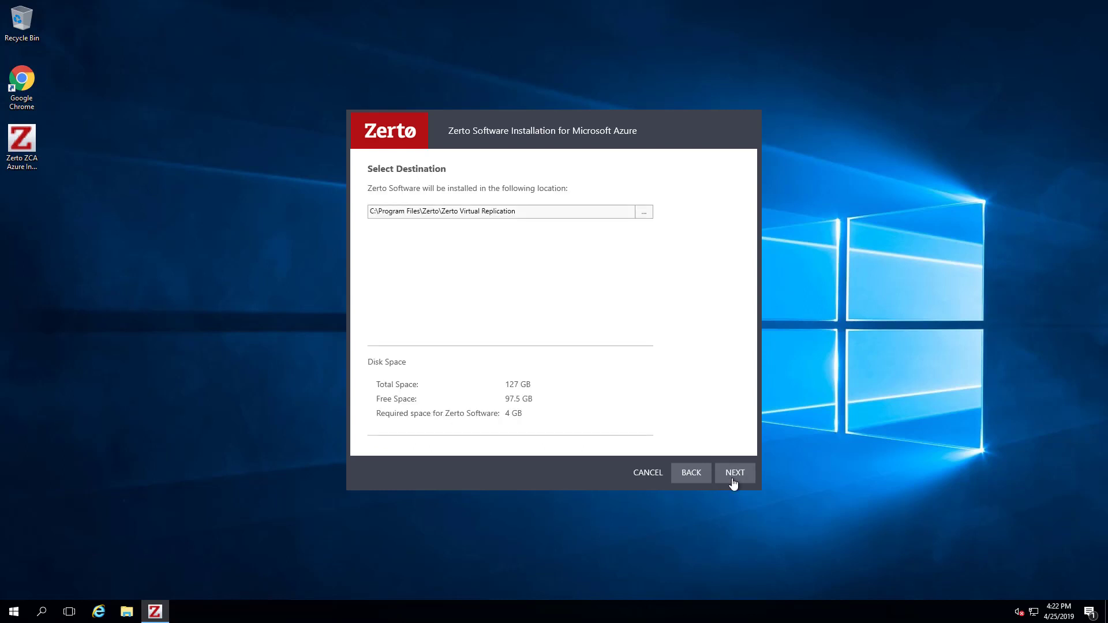
click(734, 473)
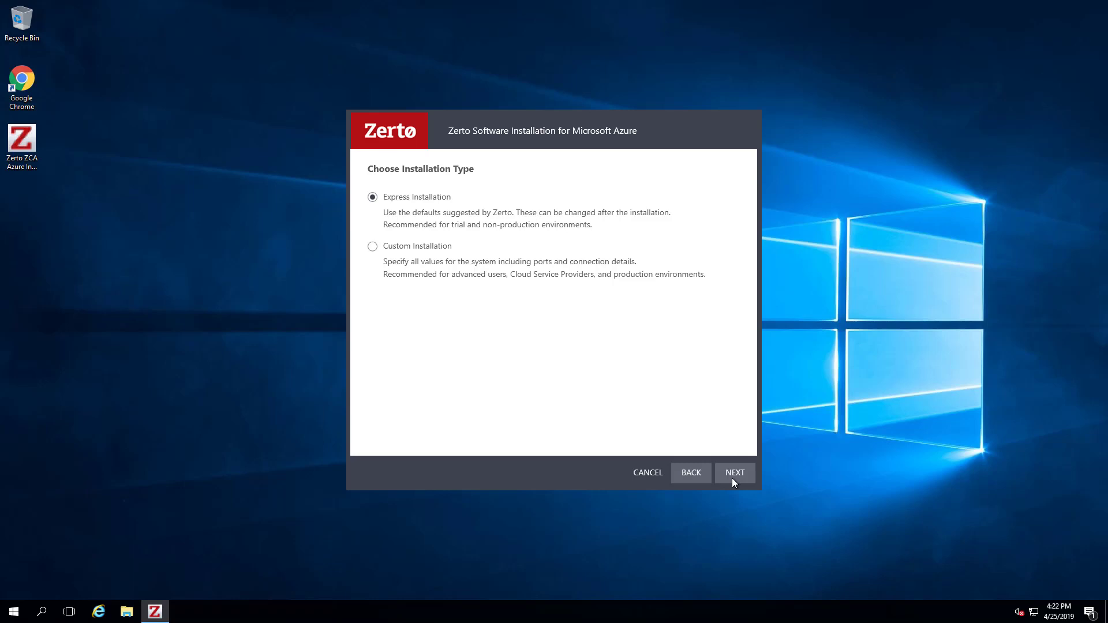
click(735, 473)
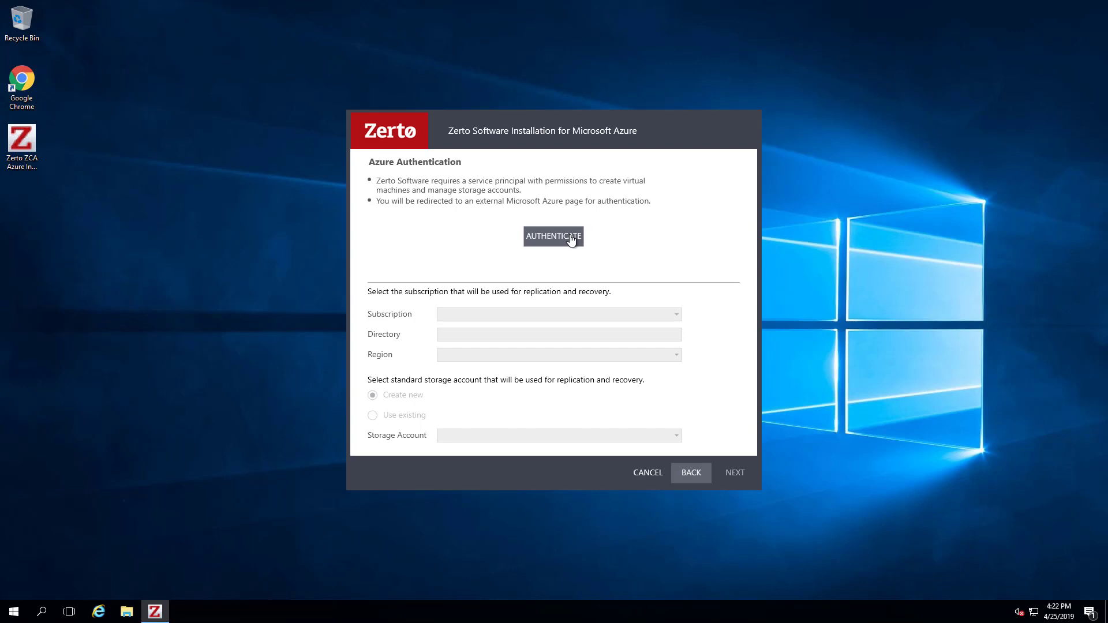
click(554, 236)
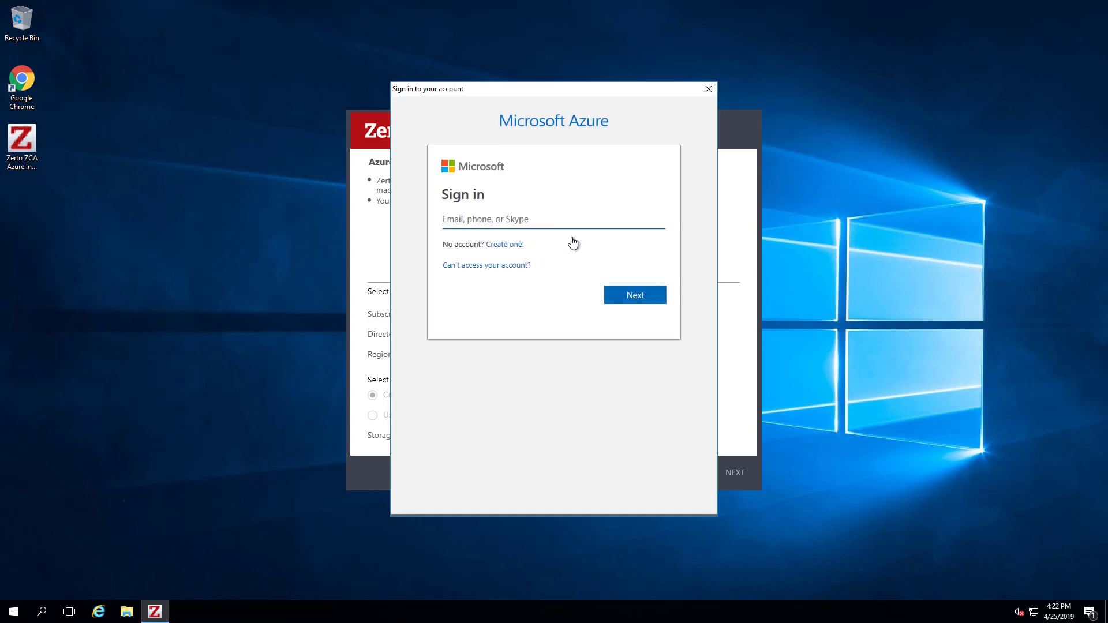
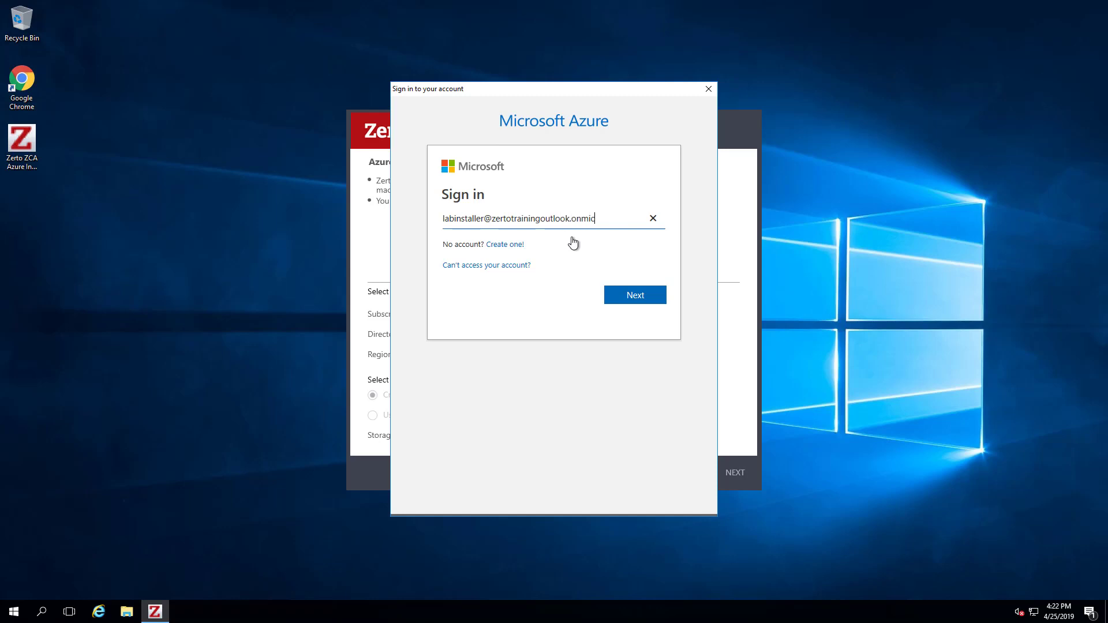
click(635, 295)
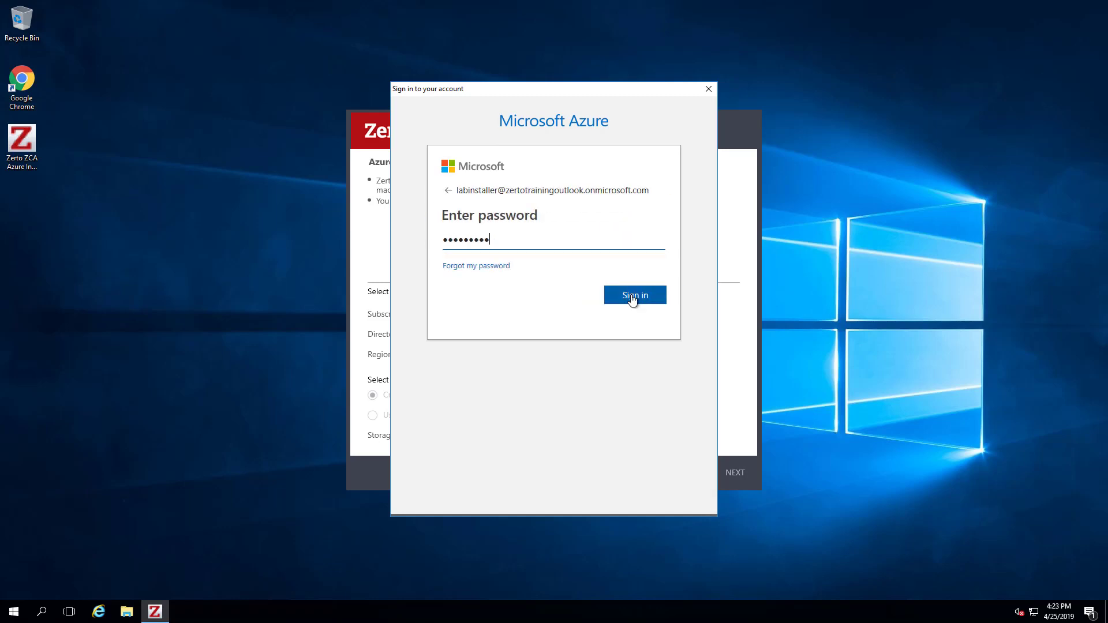
click(634, 295)
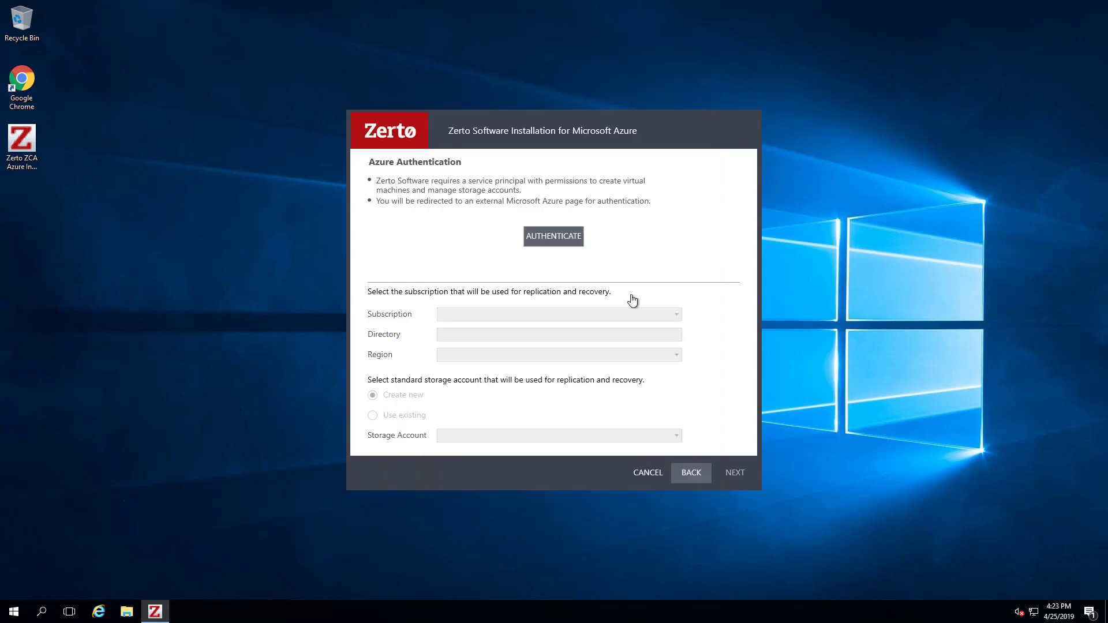
Choose the ZertoTraining subscription with a new storage account and continue to Connectivity
click(553, 236)
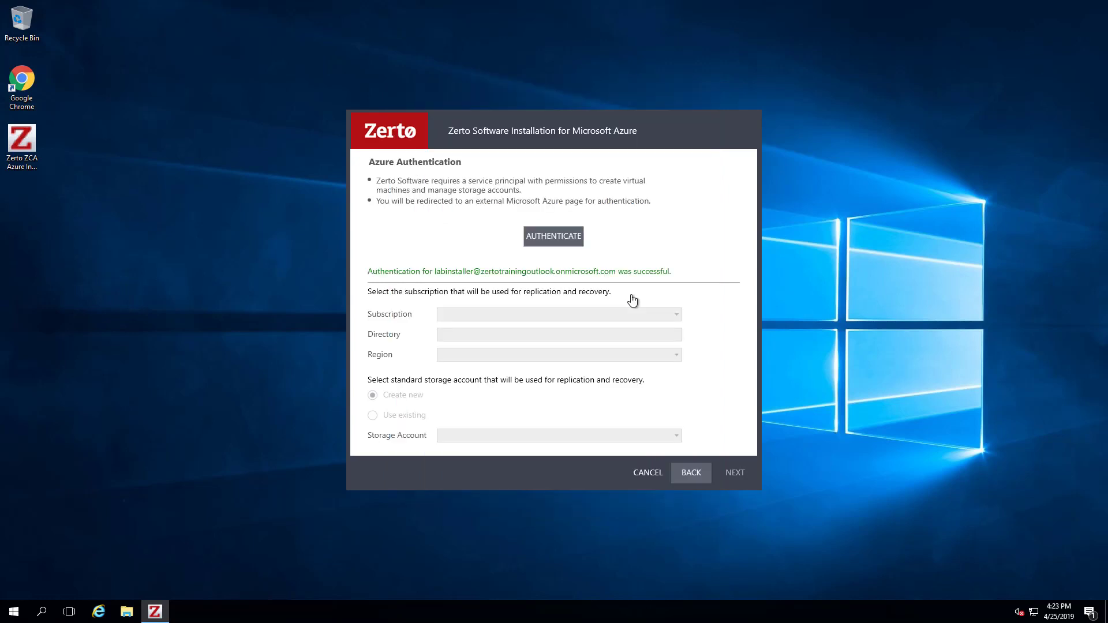
click(558, 314)
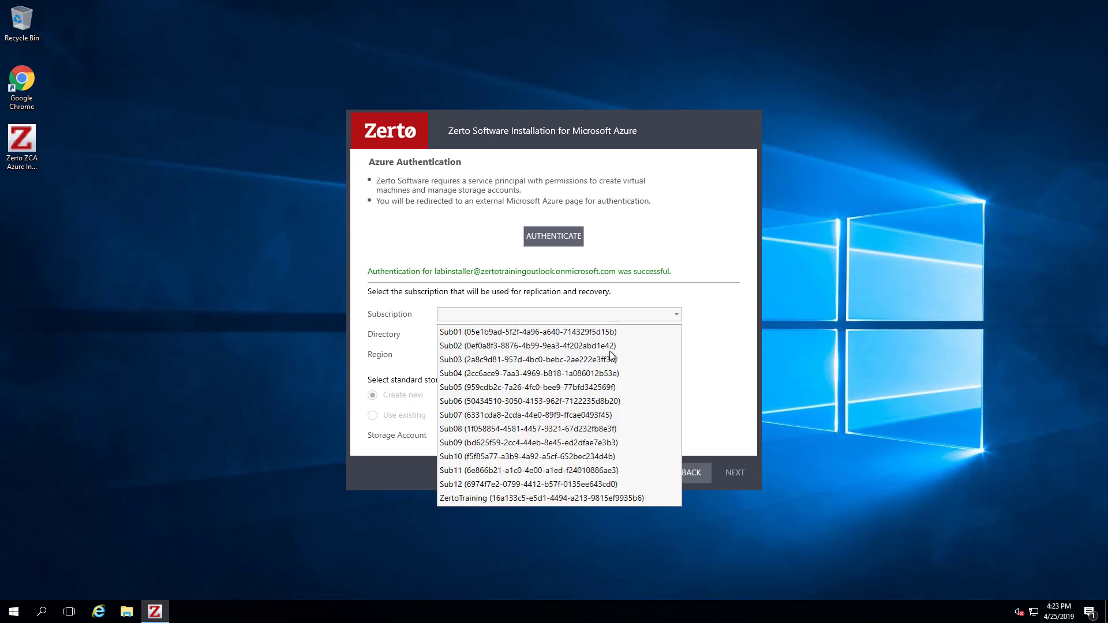
click(544, 499)
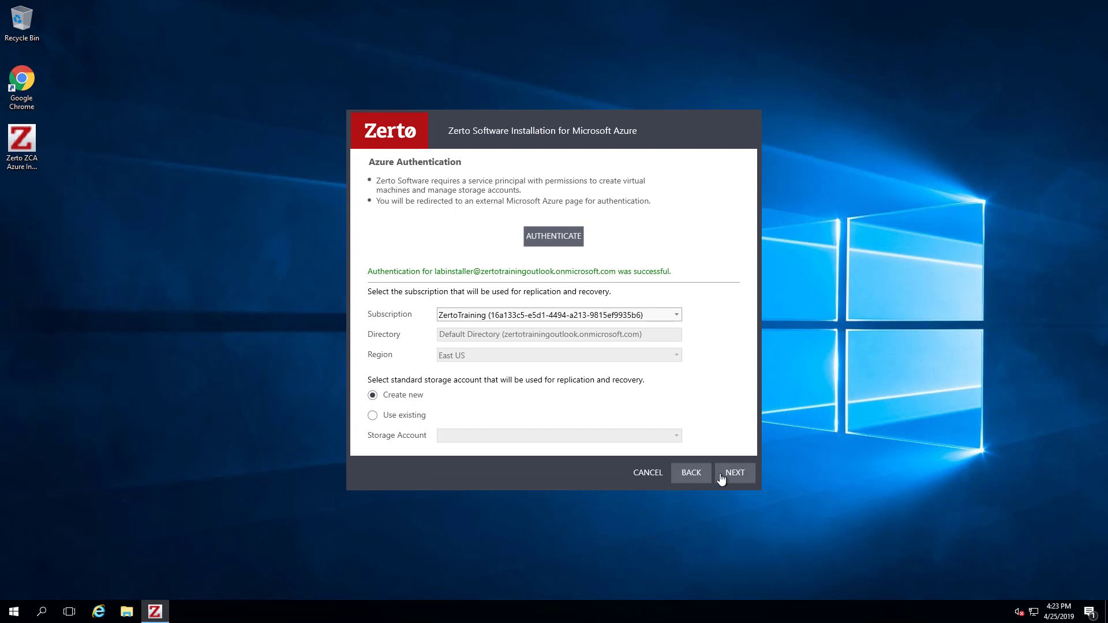
click(734, 473)
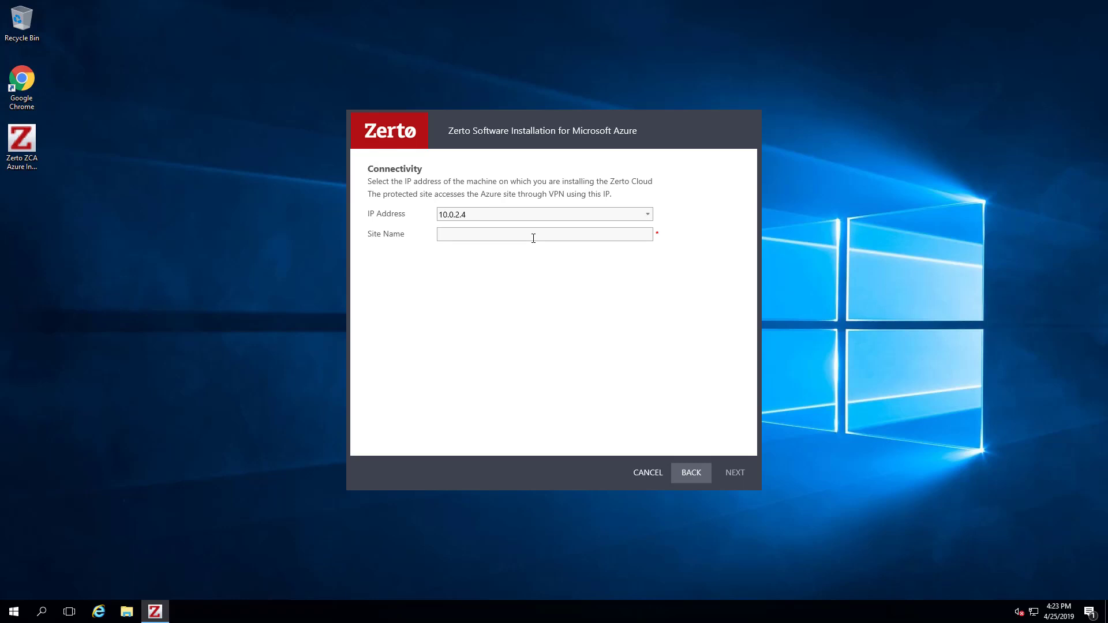
Name the site 'Azure', keep Online Services and Mobile Application enabled, reaching Validation
text(Azure)
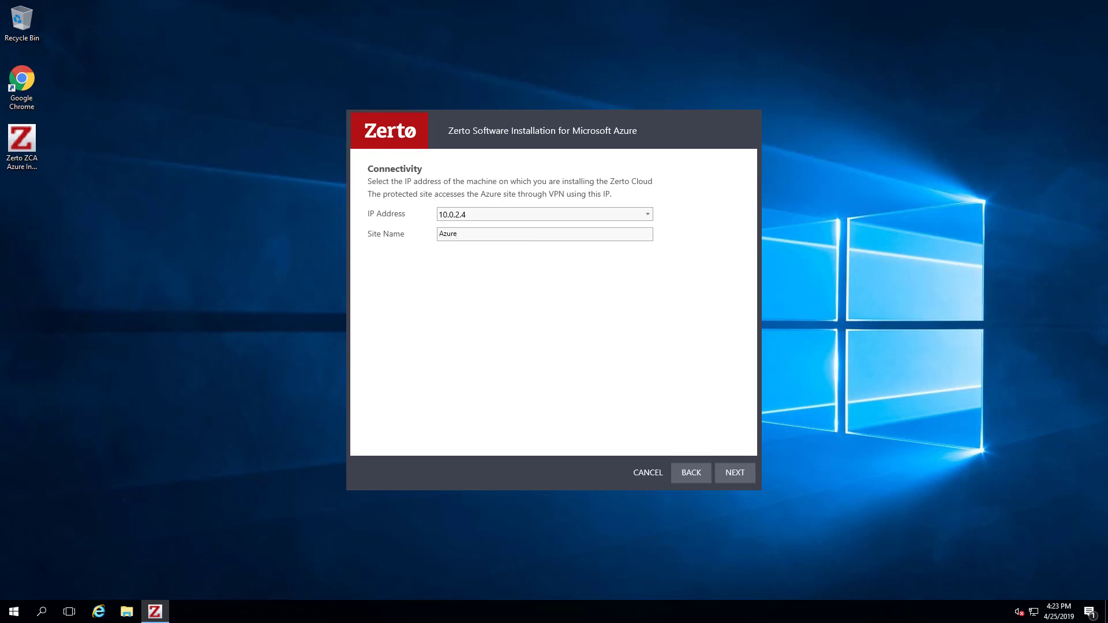
click(734, 473)
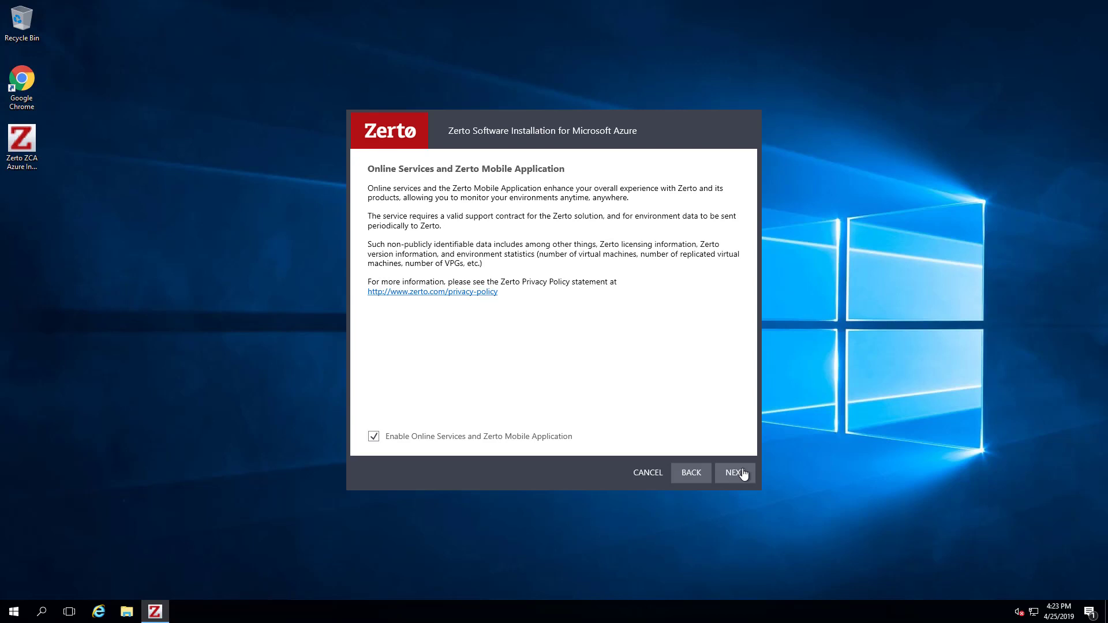
click(734, 473)
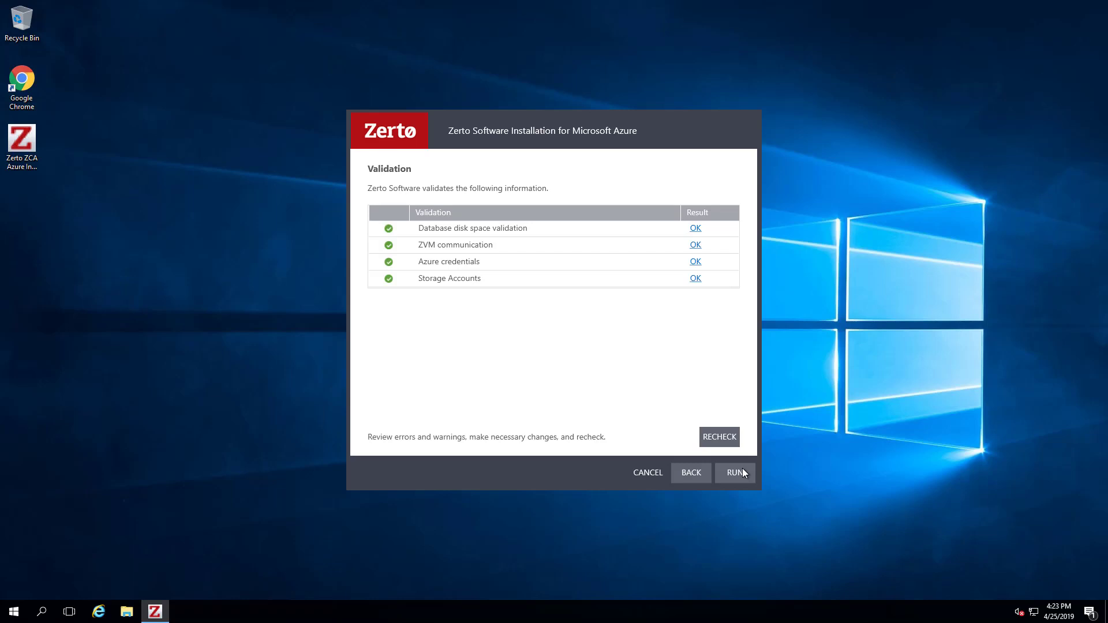
Run the installation now that all four validation checks show OK
click(735, 473)
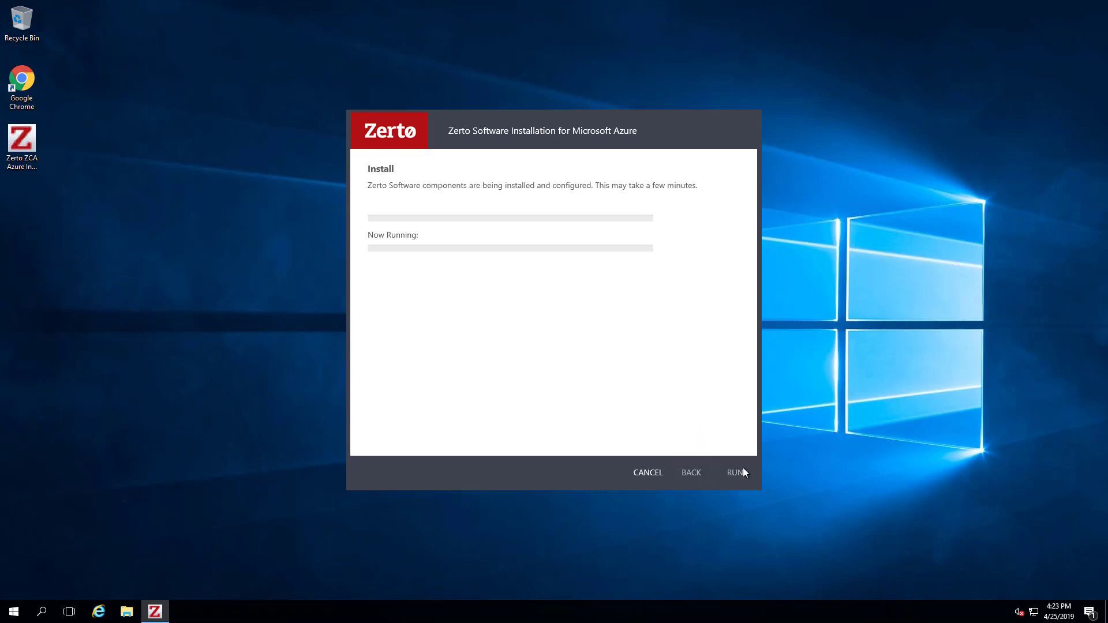